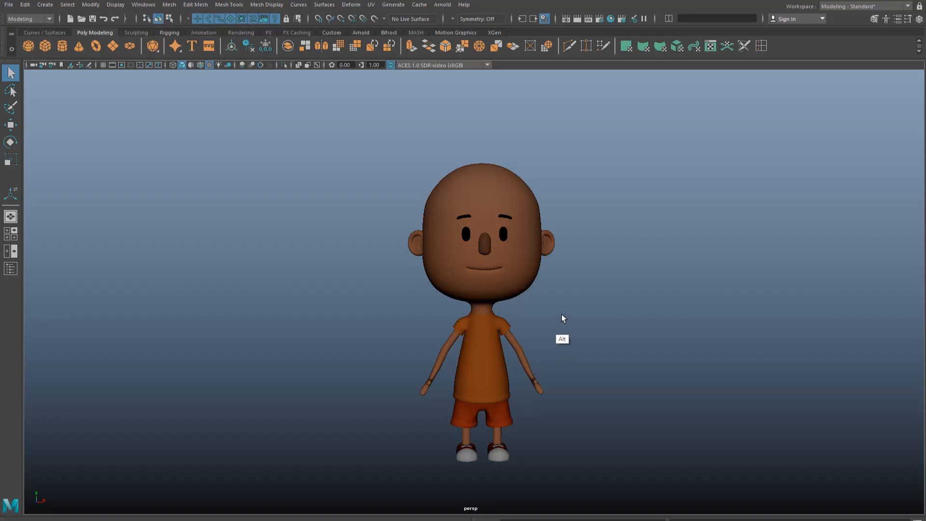
# Step: Select the bottom hair mesh with the head guide curve and reach the deformers
pyautogui.moveTo(561, 318); pyautogui.dragTo(542, 286)
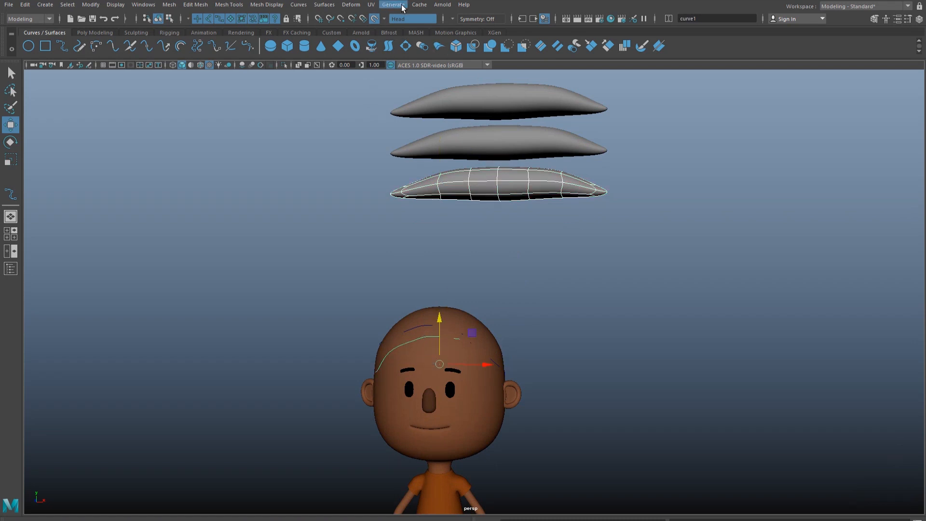
pyautogui.click(350, 4)
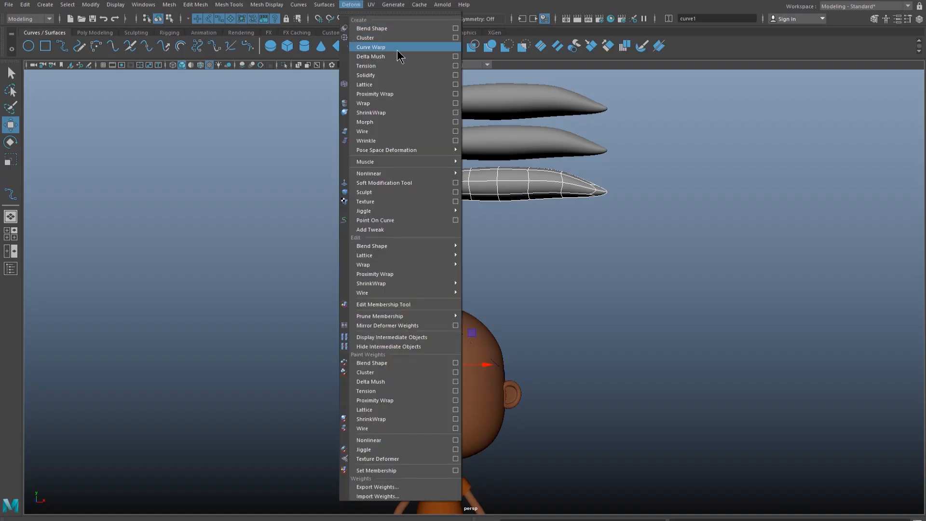
# Step: Curve-warp the hair piece along the head curve and expand its Mesh Scaling settings
pyautogui.click(371, 46)
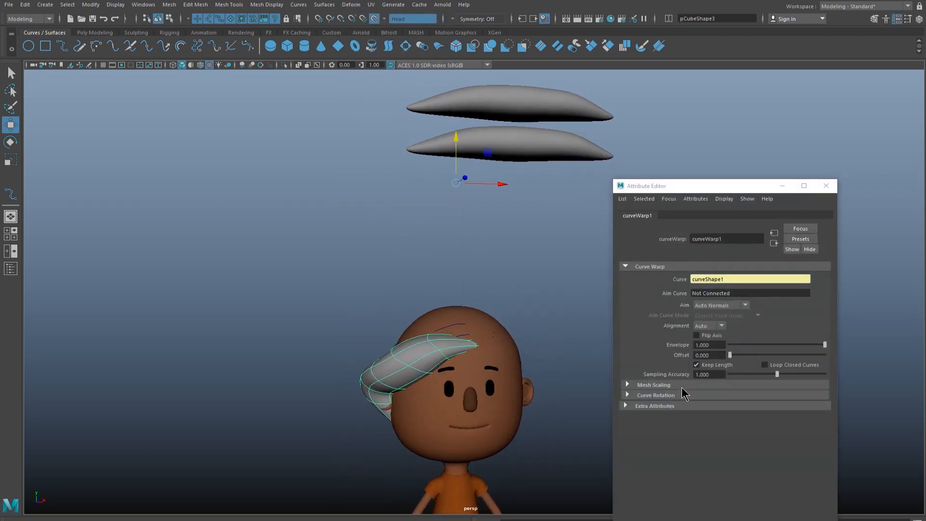
pyautogui.click(654, 385)
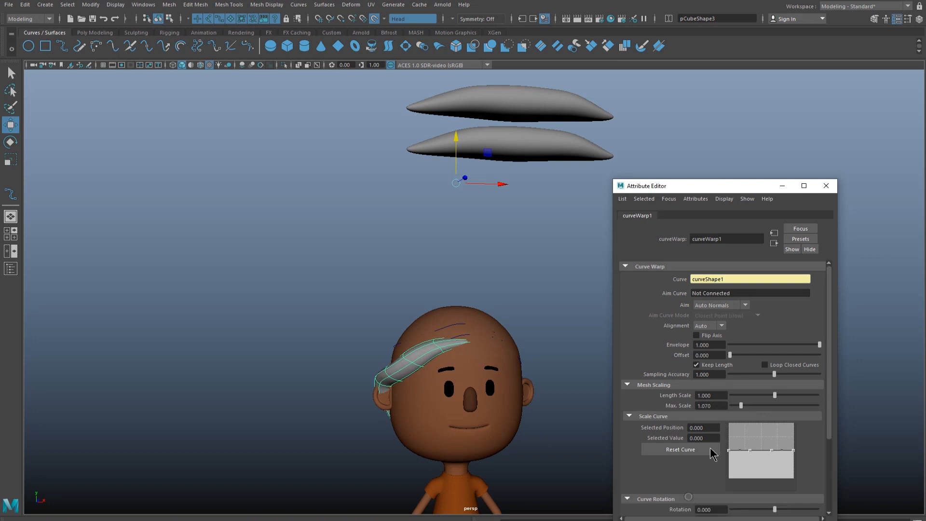